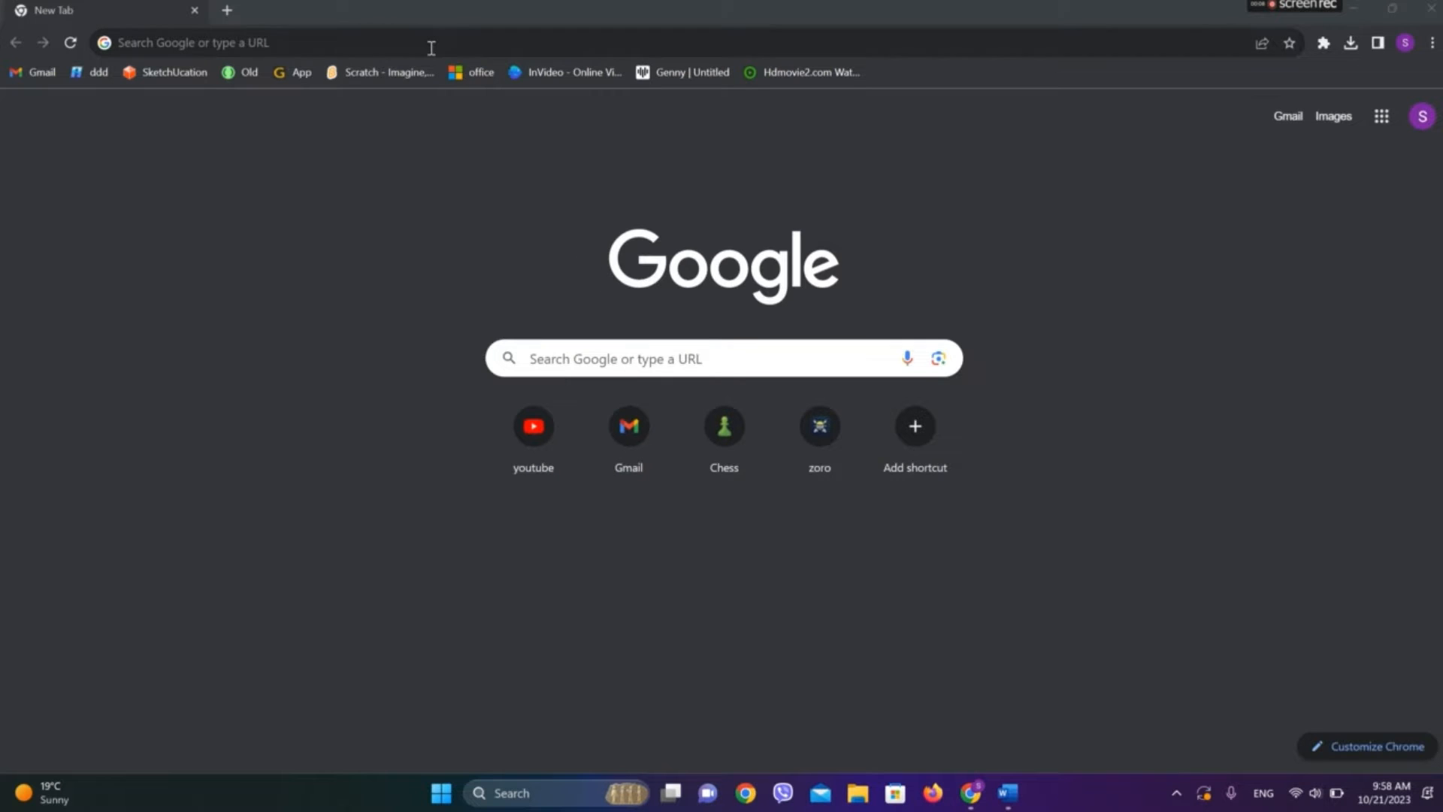
Search Google for 'okcupid' from history and open the official OkCupid site.
click(267, 42)
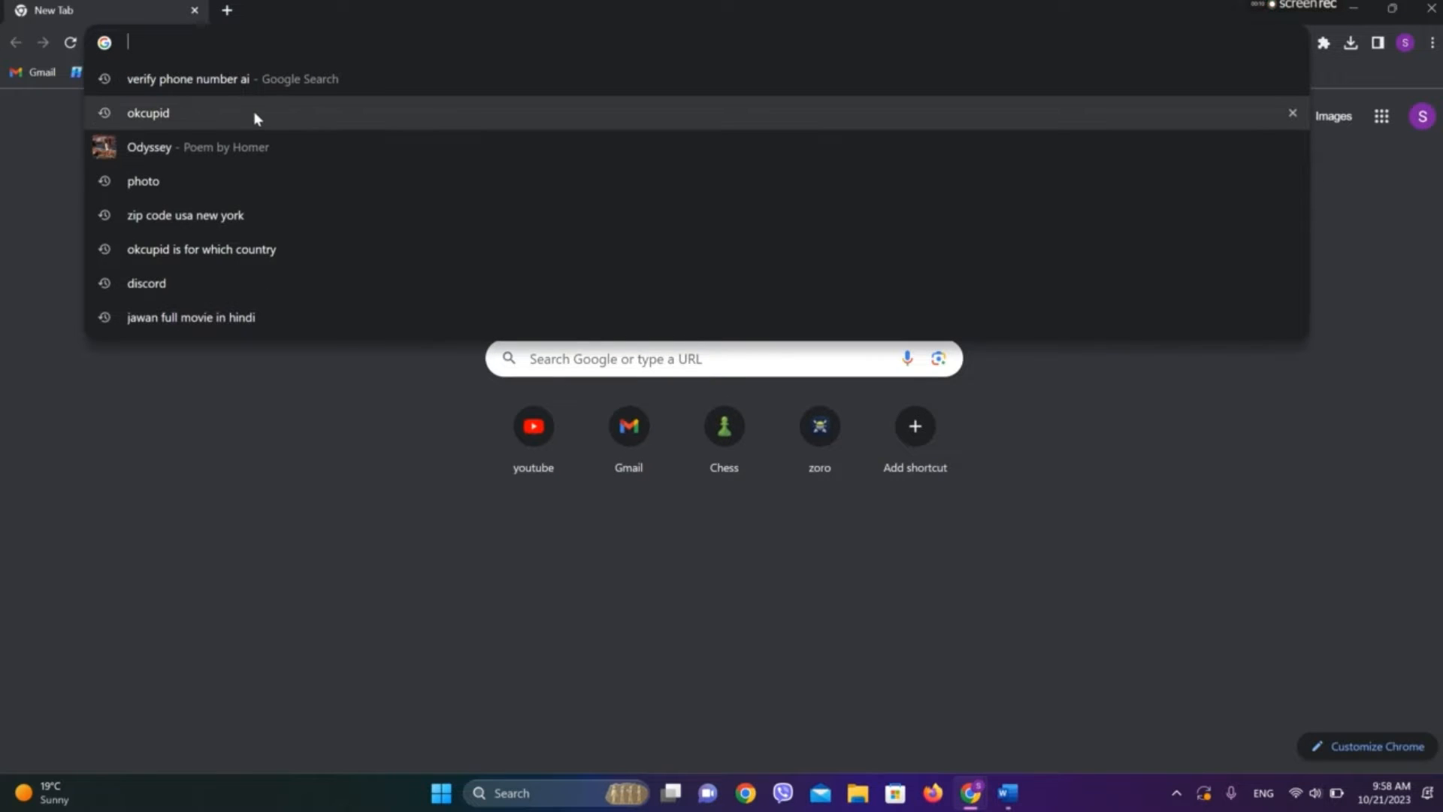
click(147, 112)
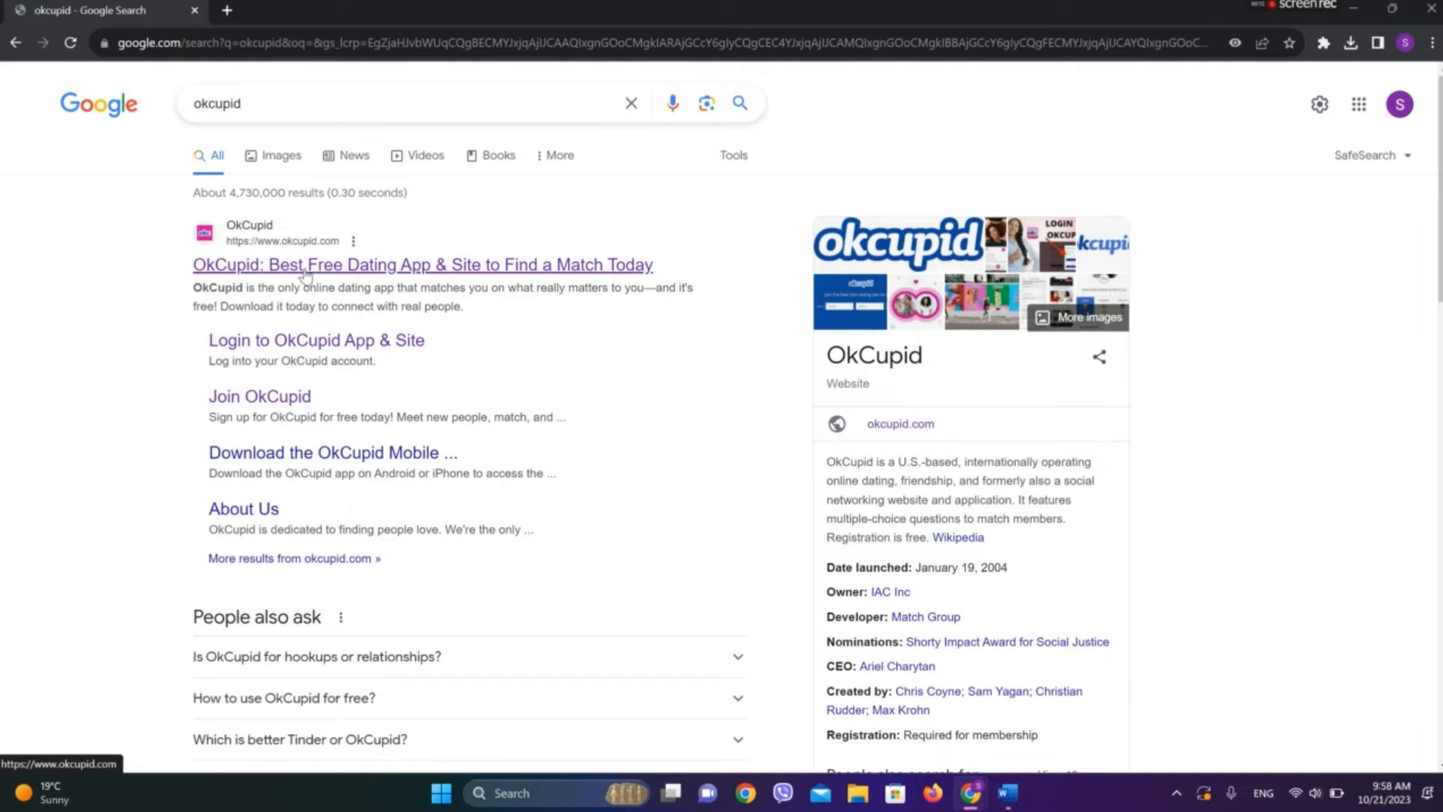
click(423, 264)
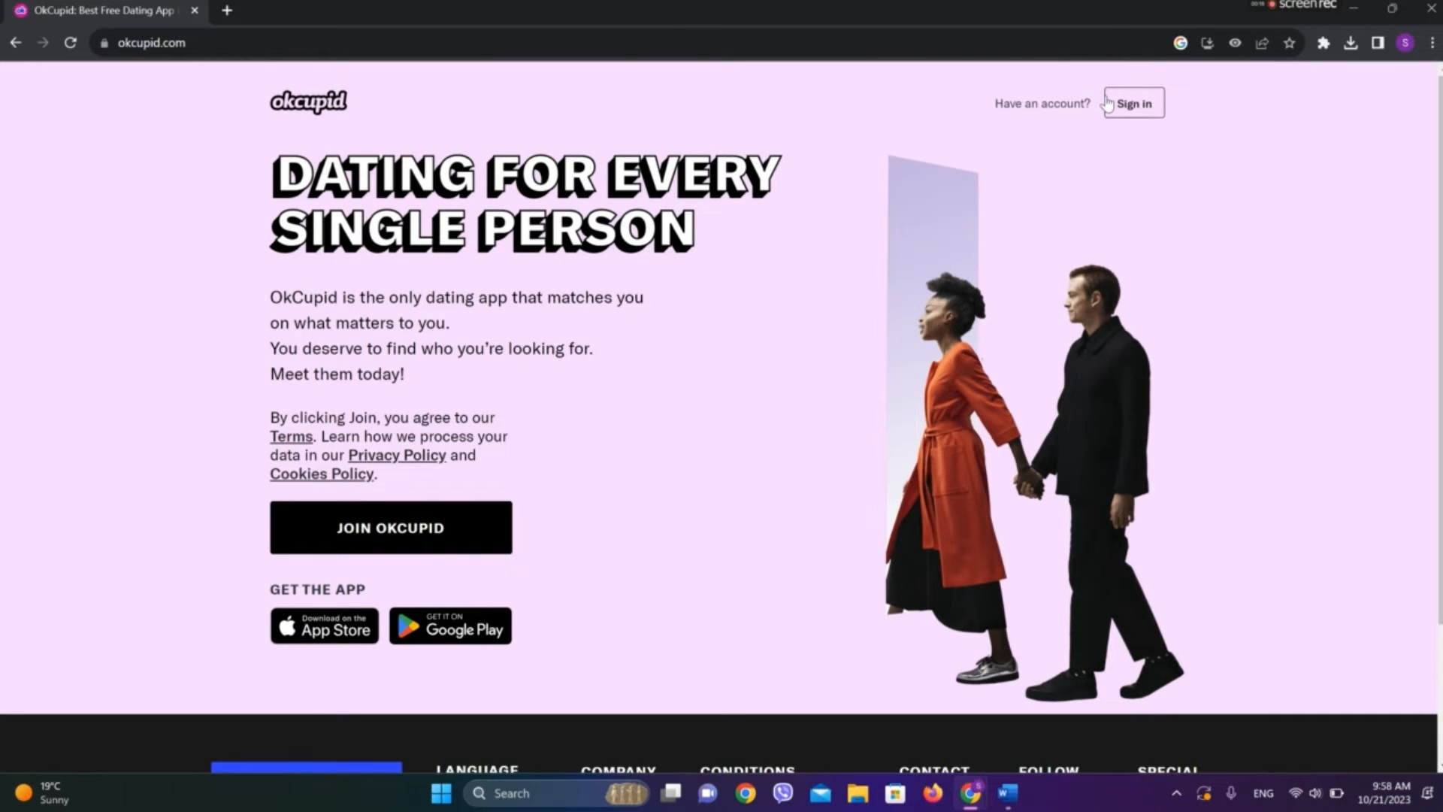
click(1133, 102)
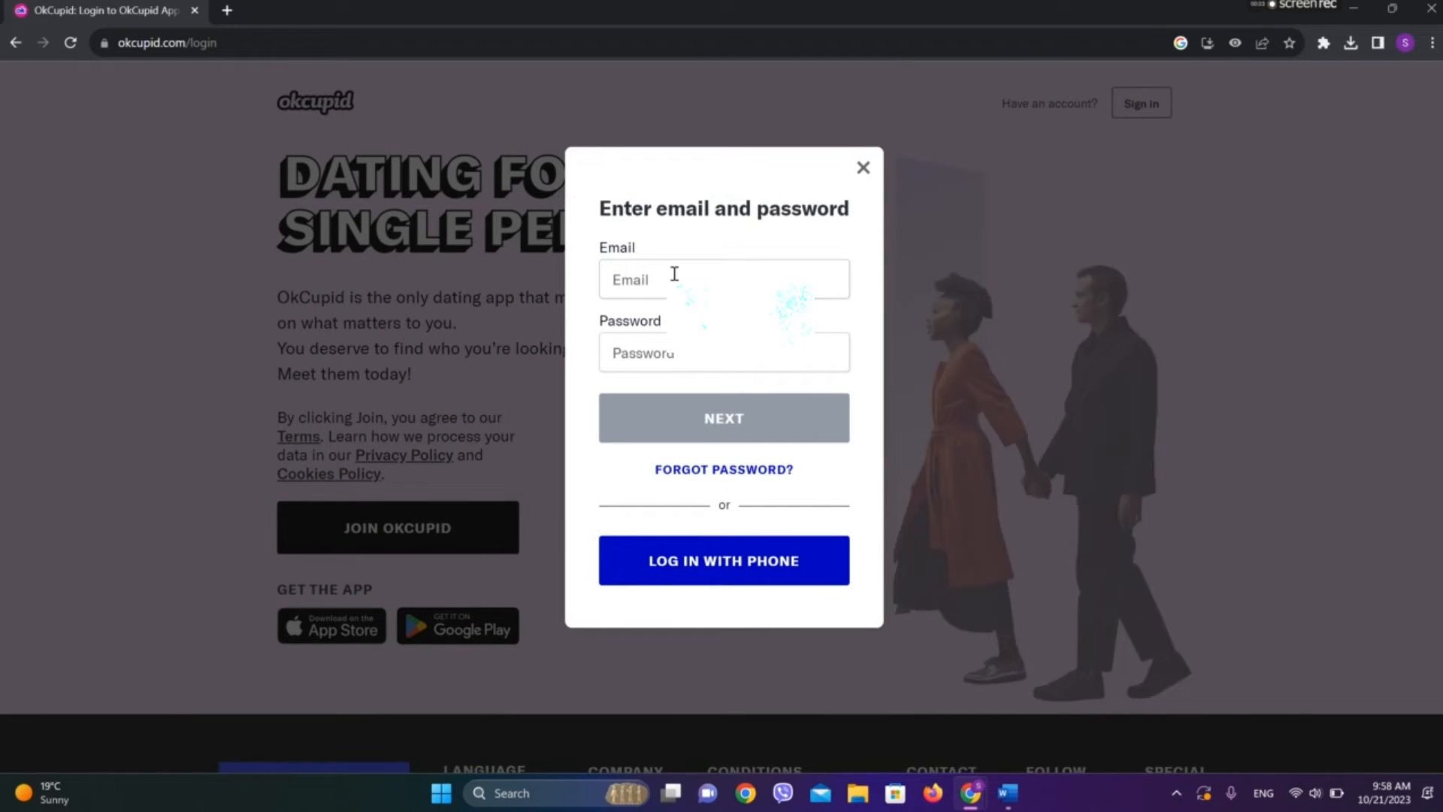
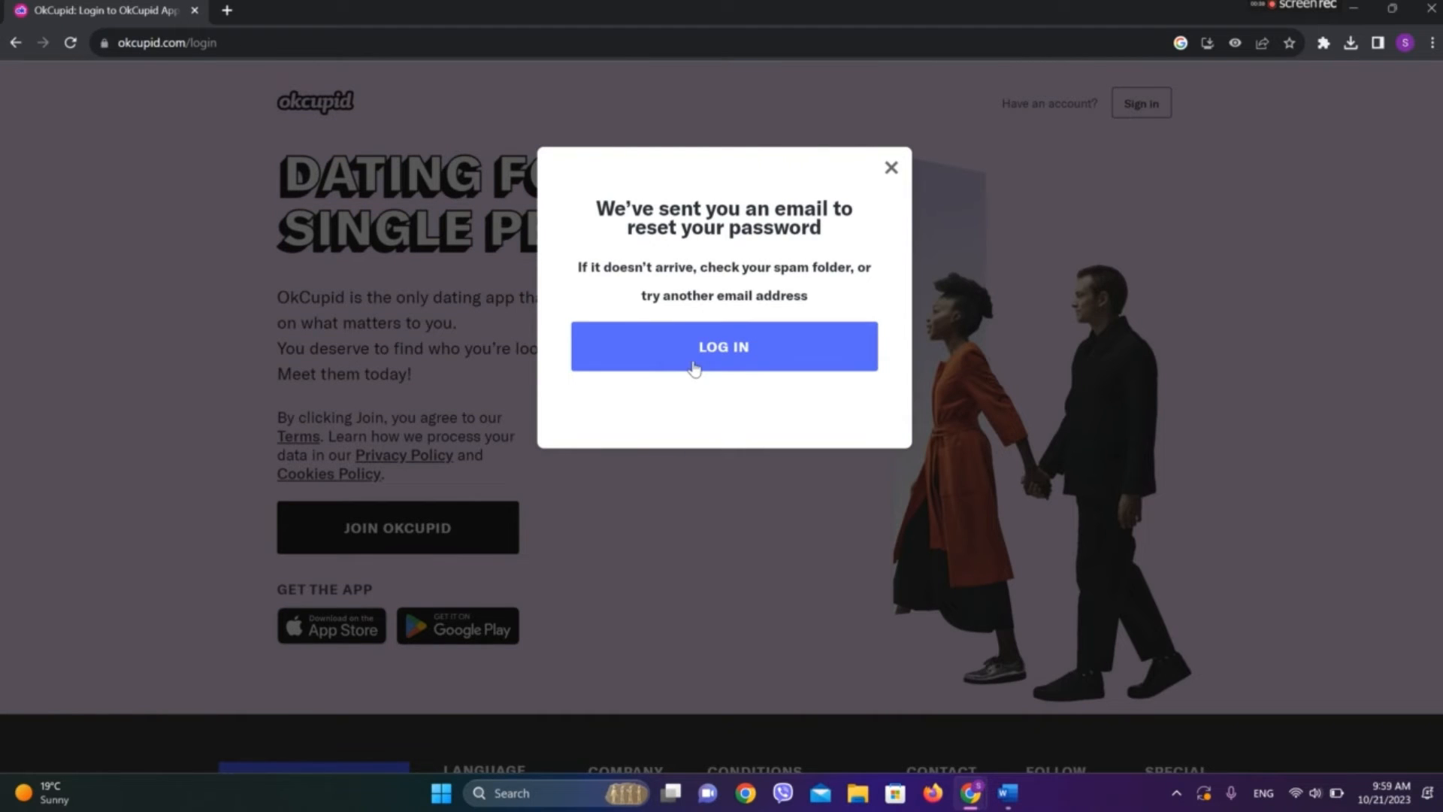
mouse_move(675, 360)
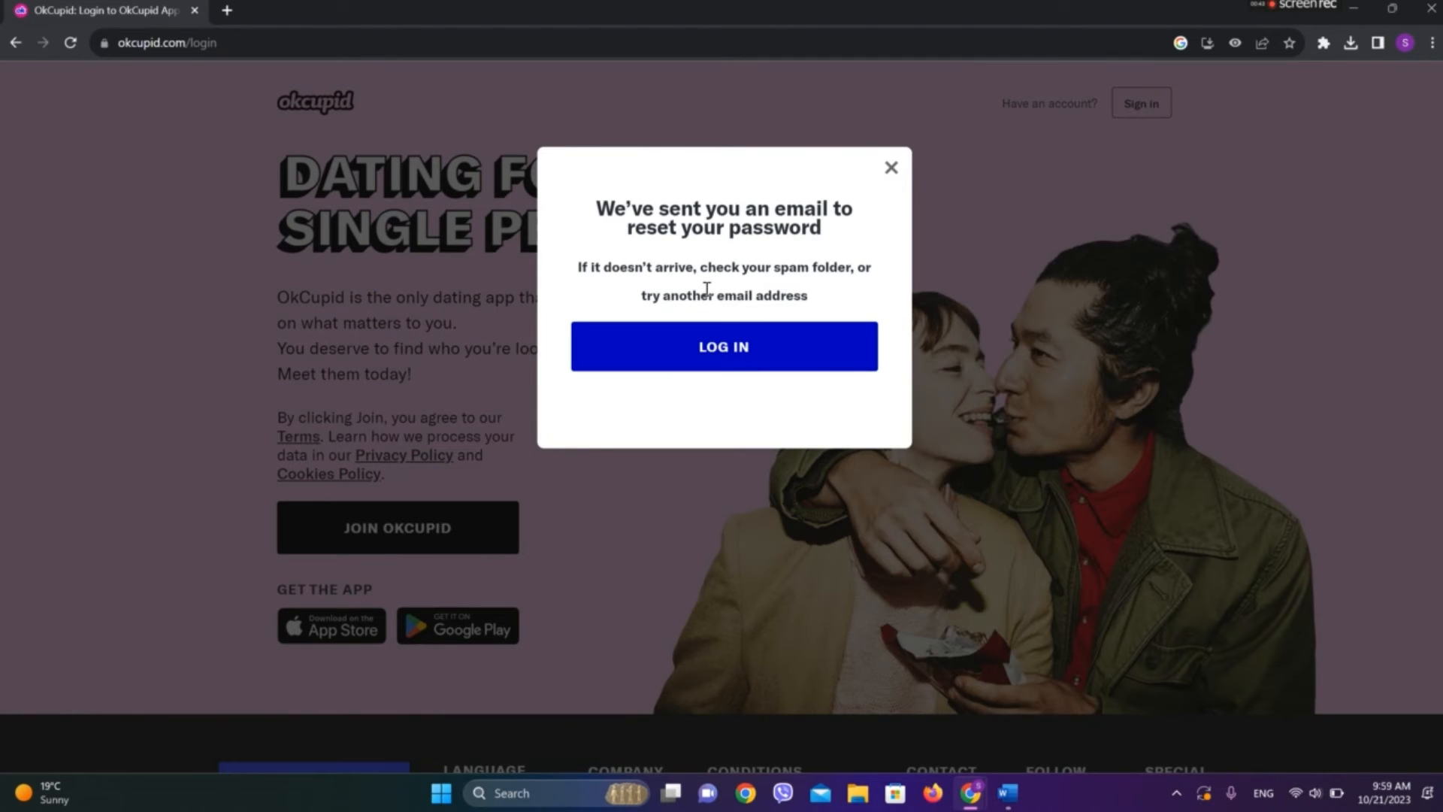
mouse_move(727, 454)
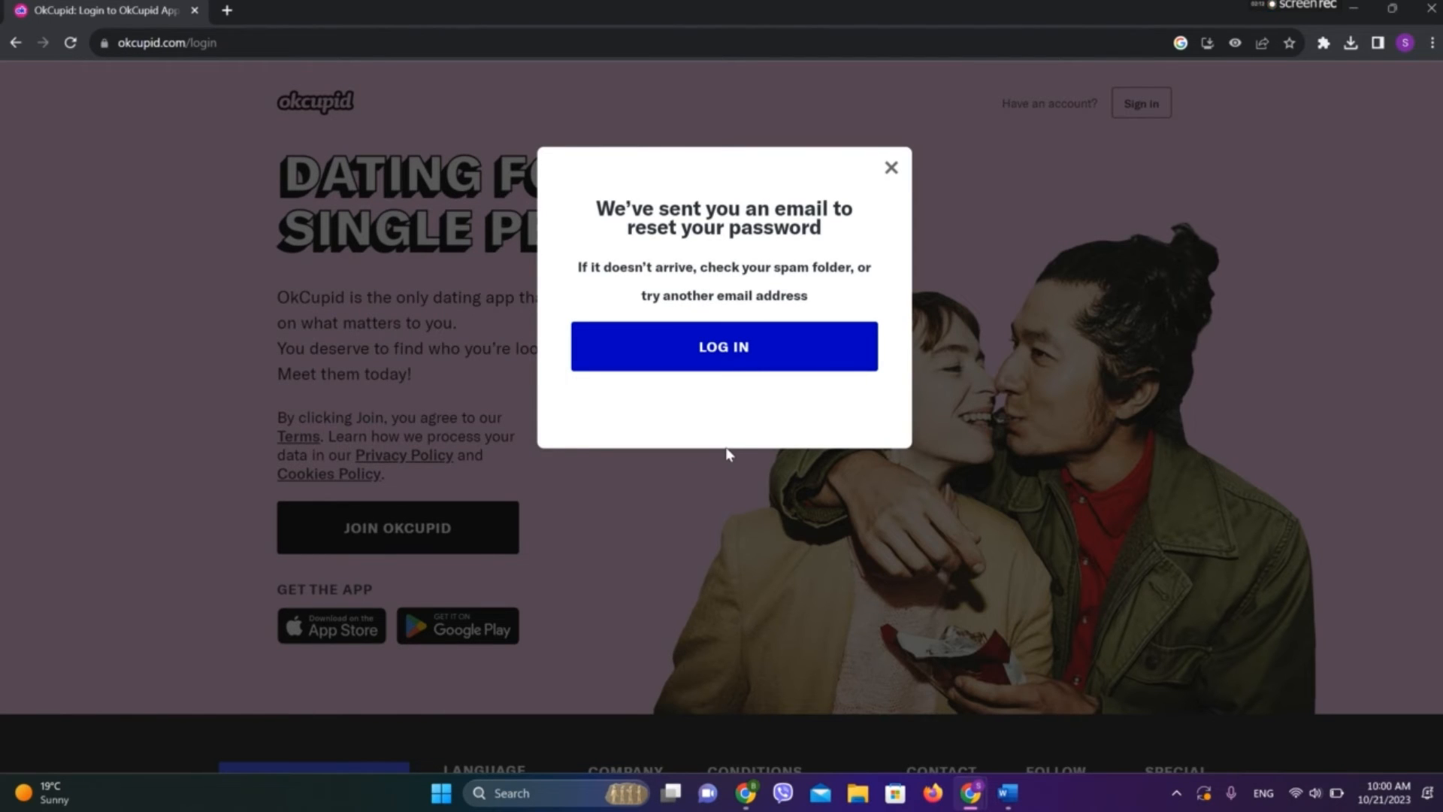
mouse_move(730, 443)
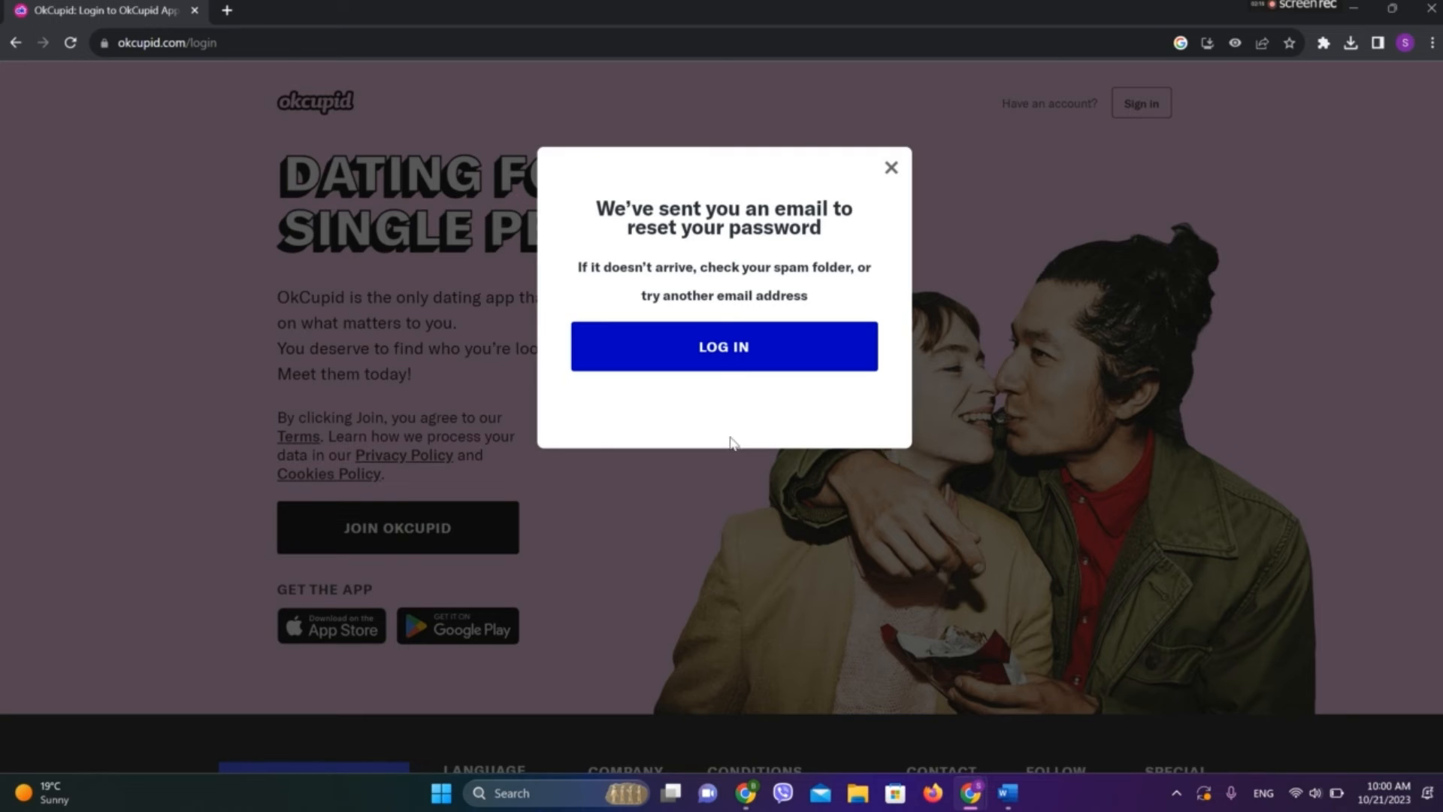
Choose LOG IN on the reset confirmation dialog to reach Browse Matches.
click(723, 346)
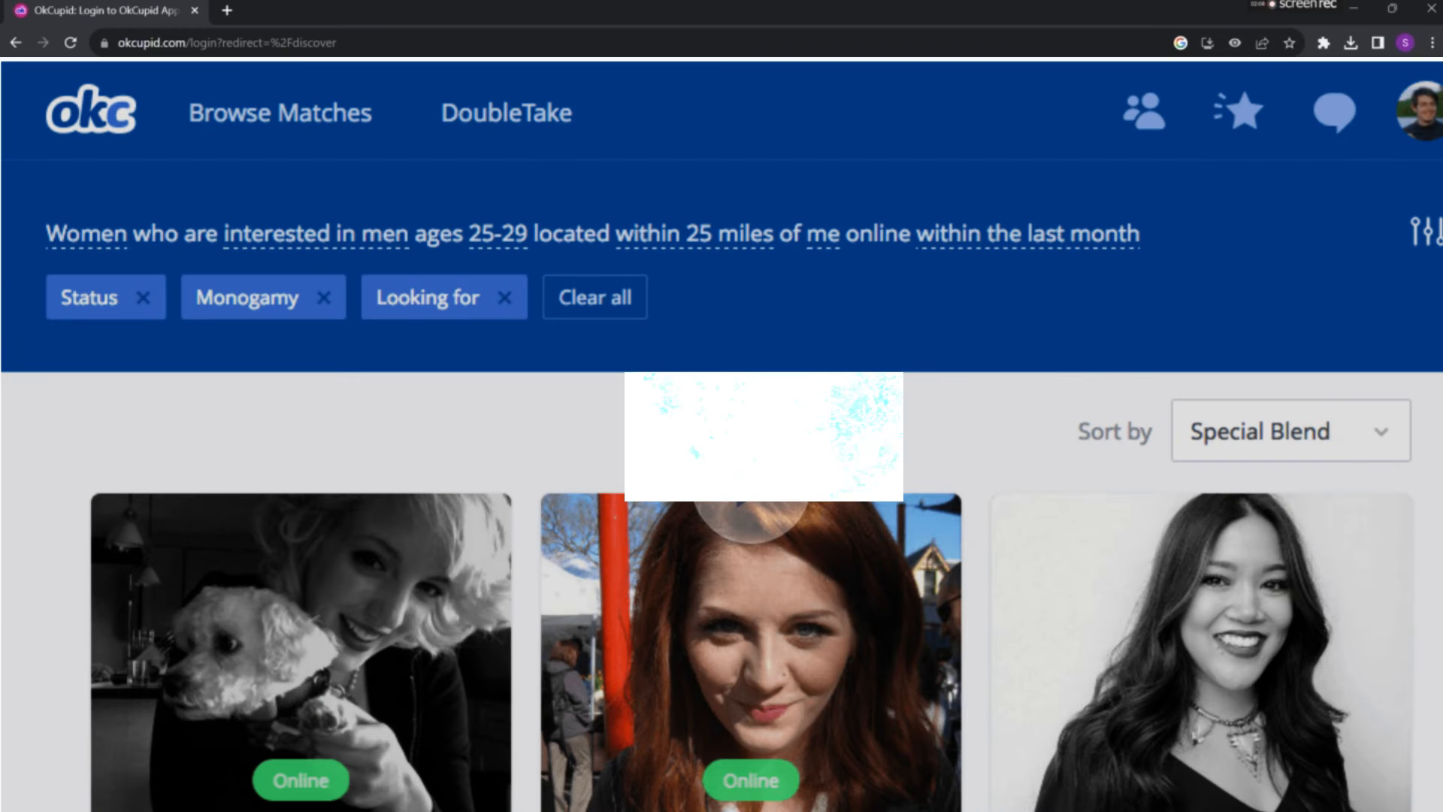